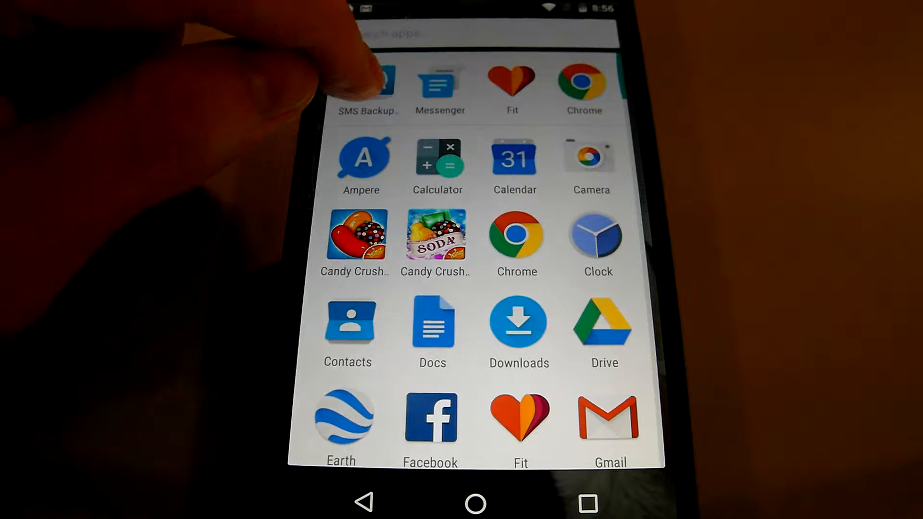
- Launch SMS Backup & Restore from the app drawer, showing the last backup of 10 Dec 2015
{"action": "left_click", "coordinate": [367, 85]}
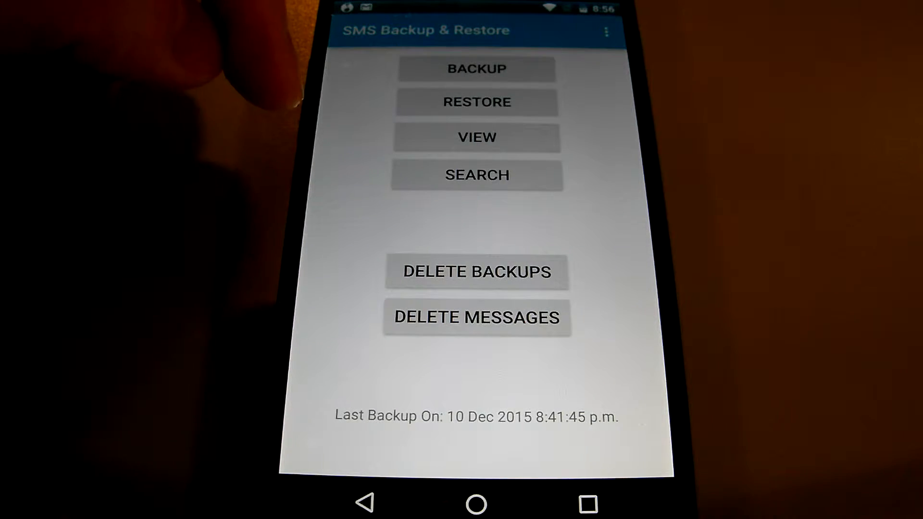
{"action": "left_click", "coordinate": [476, 69]}
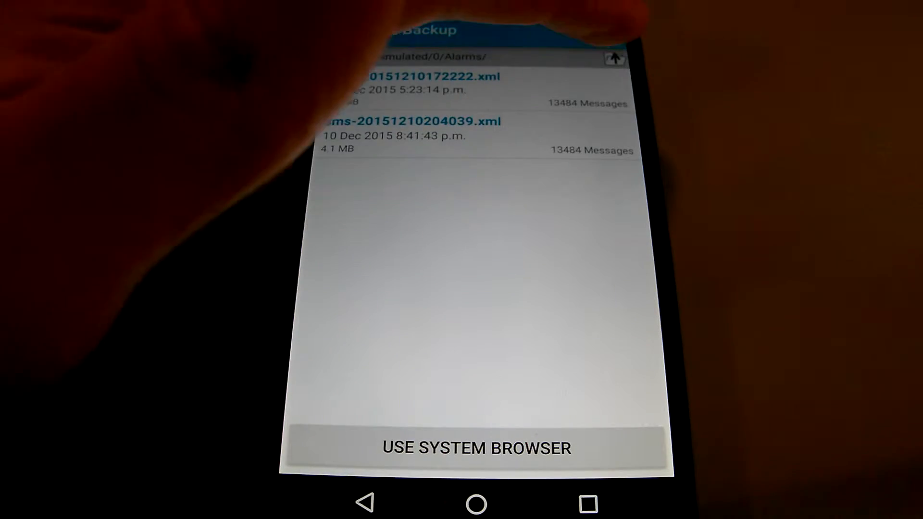
- Browse the parent storage folder in the restore file browser, then return to the main screen without choosing a backup
{"action": "left_click", "coordinate": [614, 58]}
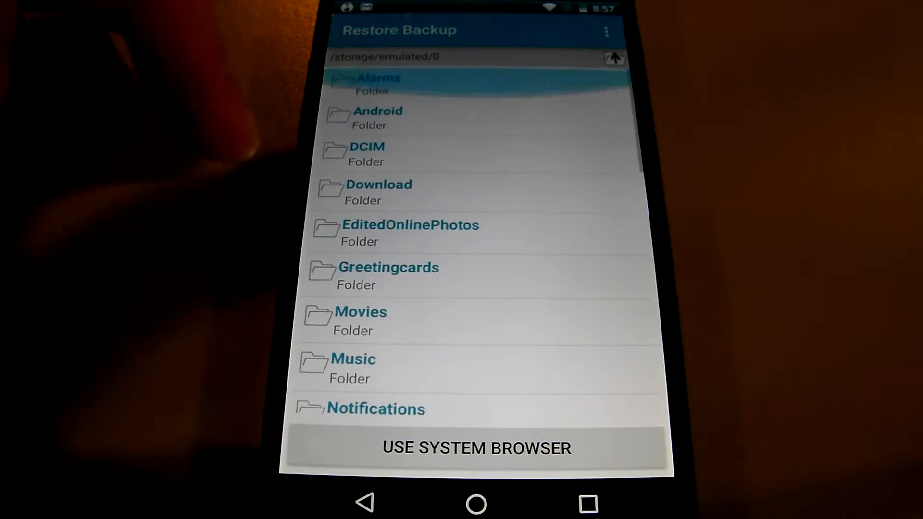
{"action": "scroll", "scroll_direction": "down", "scroll_amount": 3}
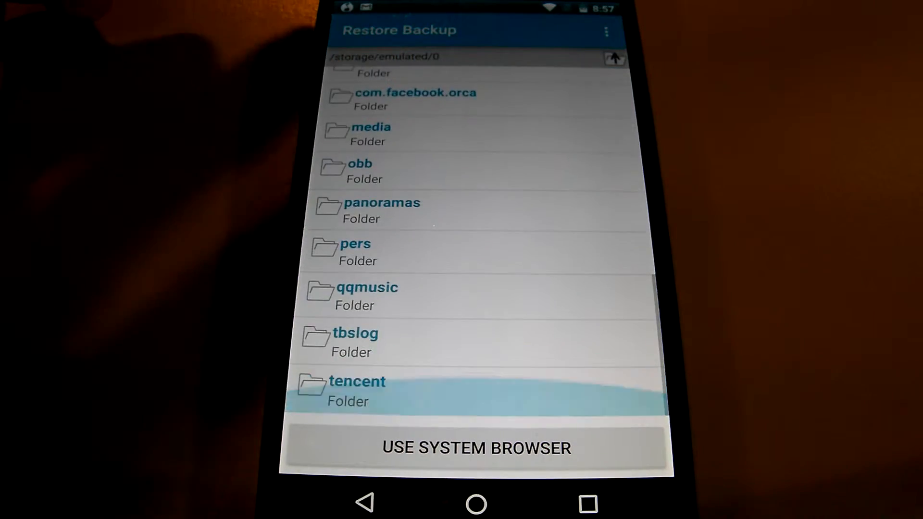
{"action": "scroll", "scroll_direction": "up", "scroll_amount": 3}
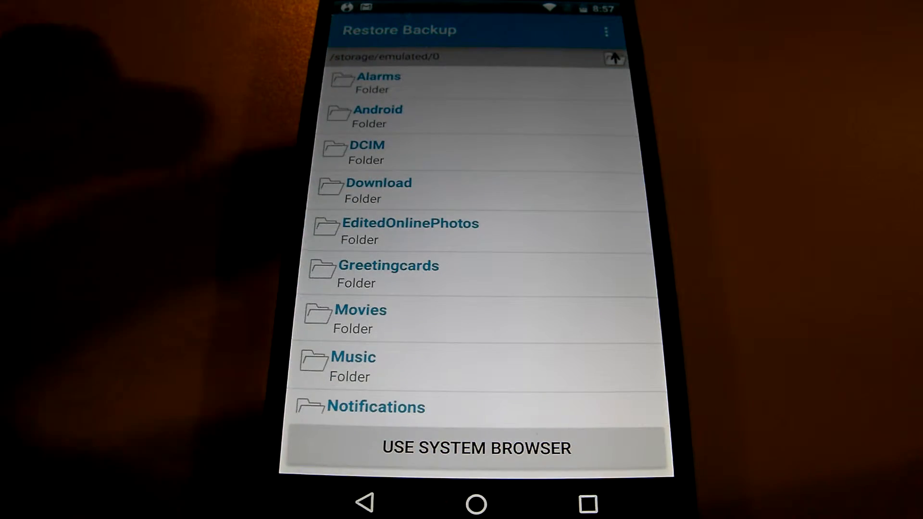
{"action": "left_click", "coordinate": [366, 503]}
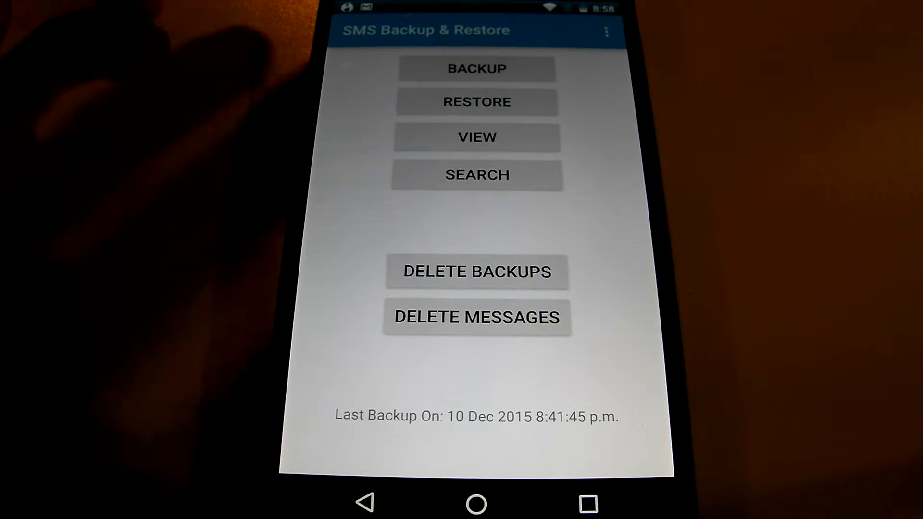
- View the backed-up conversations list and look through it
{"action": "left_click", "coordinate": [476, 137]}
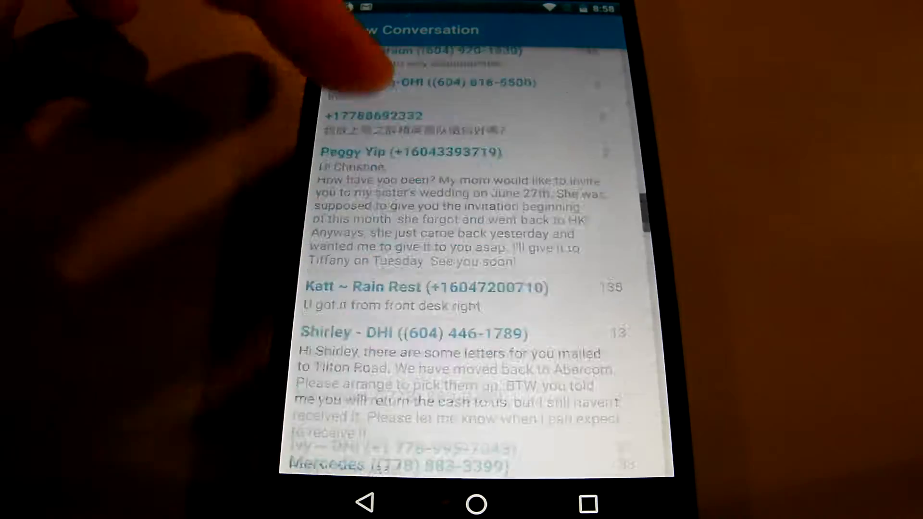
{"action": "scroll", "scroll_direction": "down", "scroll_amount": 3}
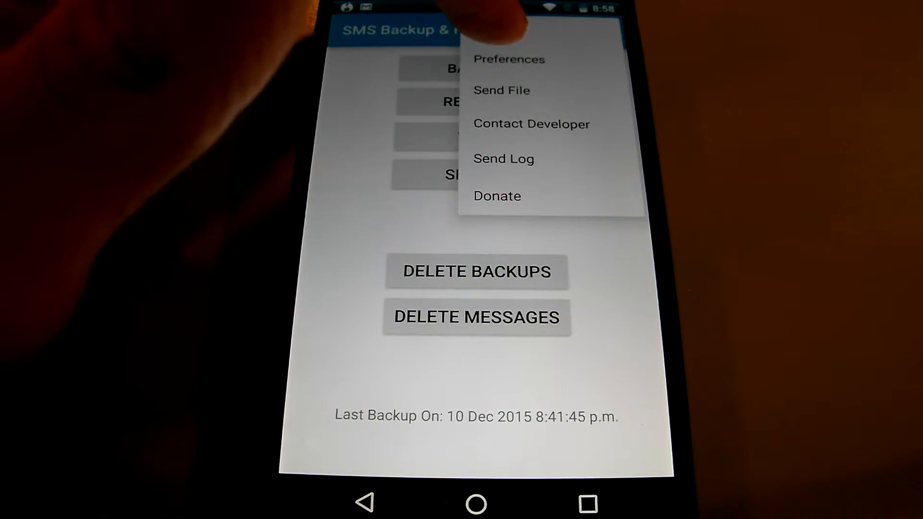
- Review Preferences, keeping the default internal-storage backup folder
{"action": "left_click", "coordinate": [509, 58]}
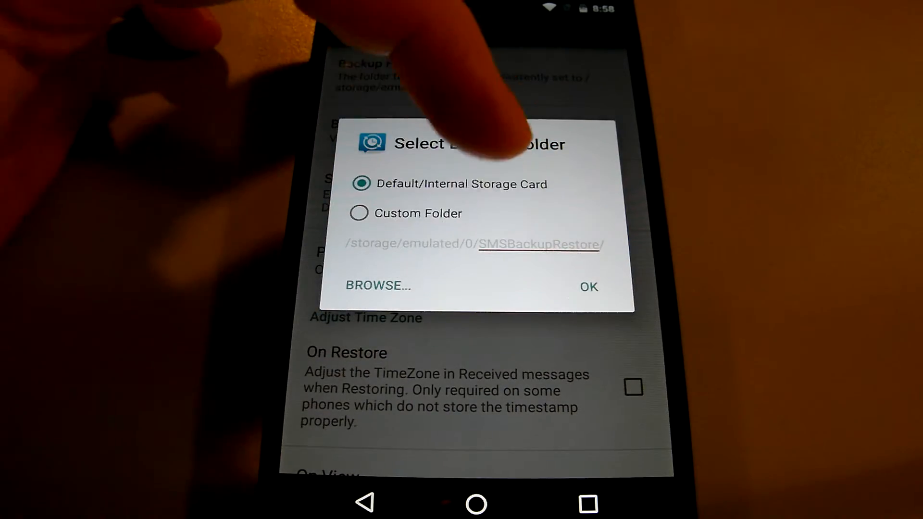
{"action": "left_click", "coordinate": [586, 287]}
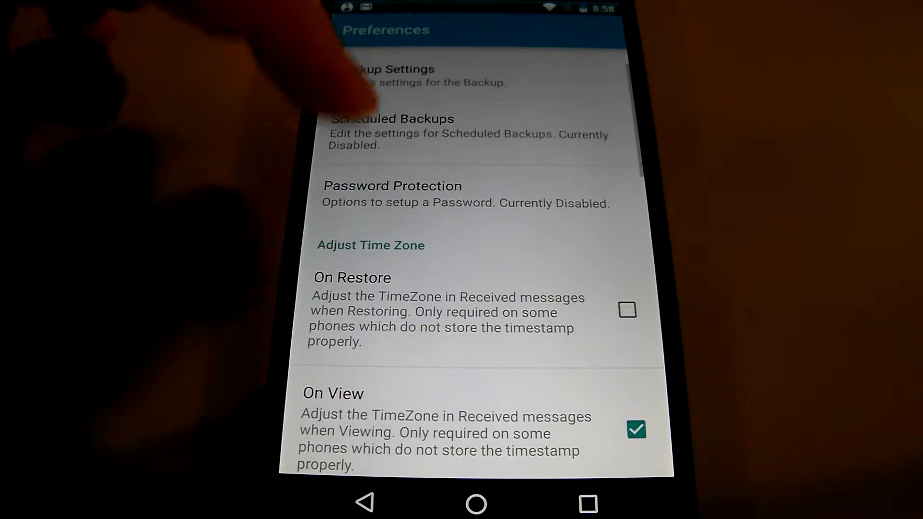
{"action": "scroll", "scroll_direction": "down", "scroll_amount": 3}
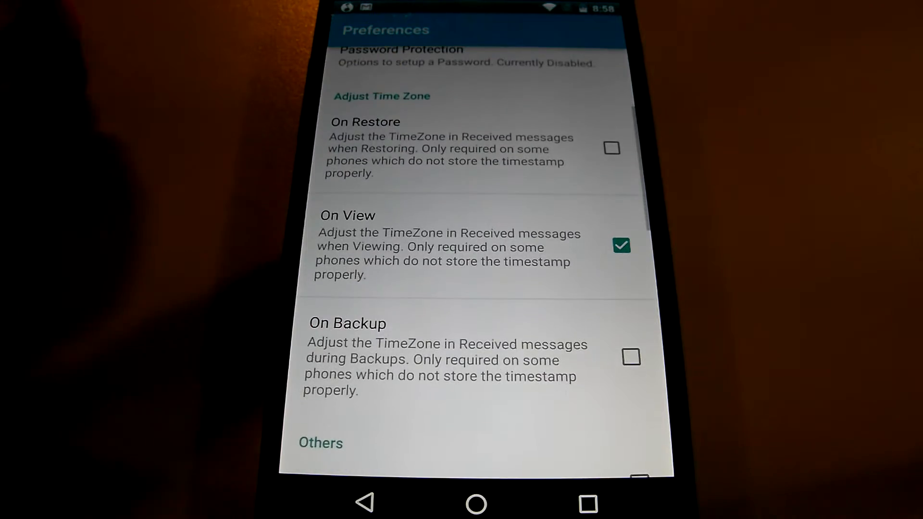
{"action": "scroll", "scroll_direction": "down", "scroll_amount": 3}
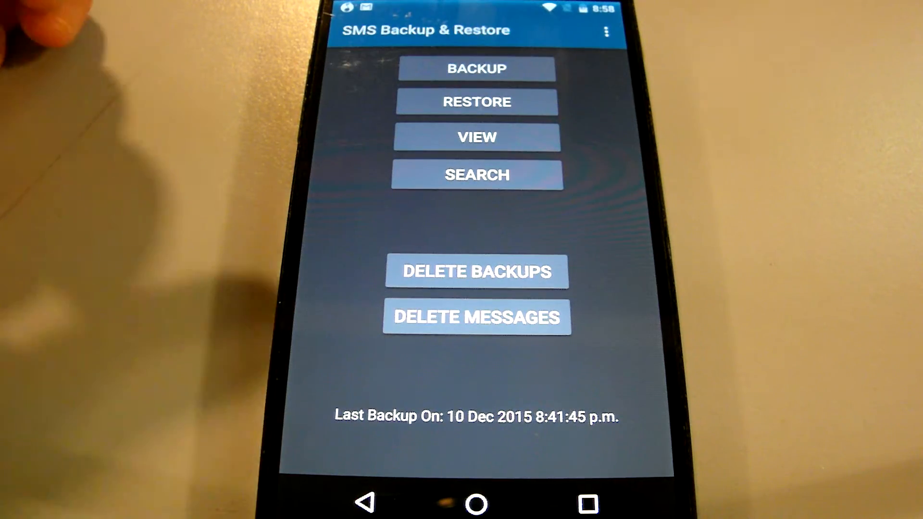
- Start a new backup, proposing file sms-20151212205858.xml with MMS unticked
{"action": "left_click", "coordinate": [477, 69]}
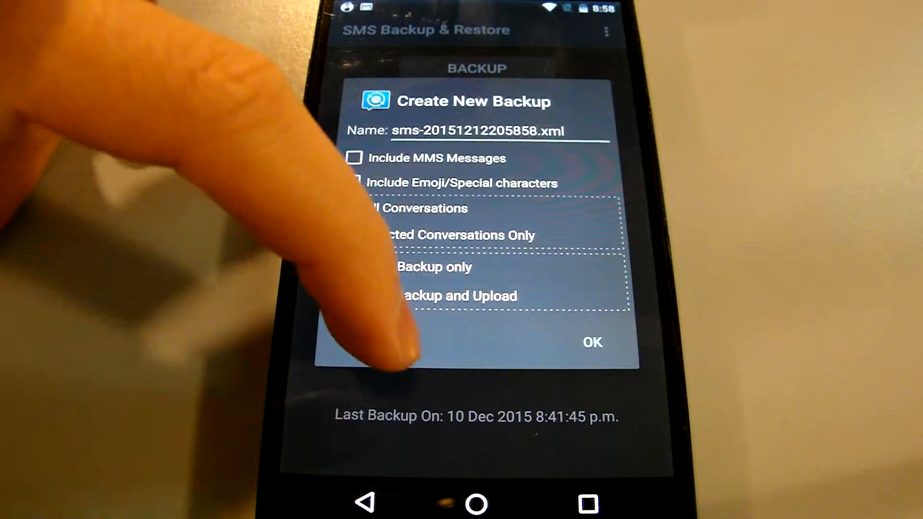